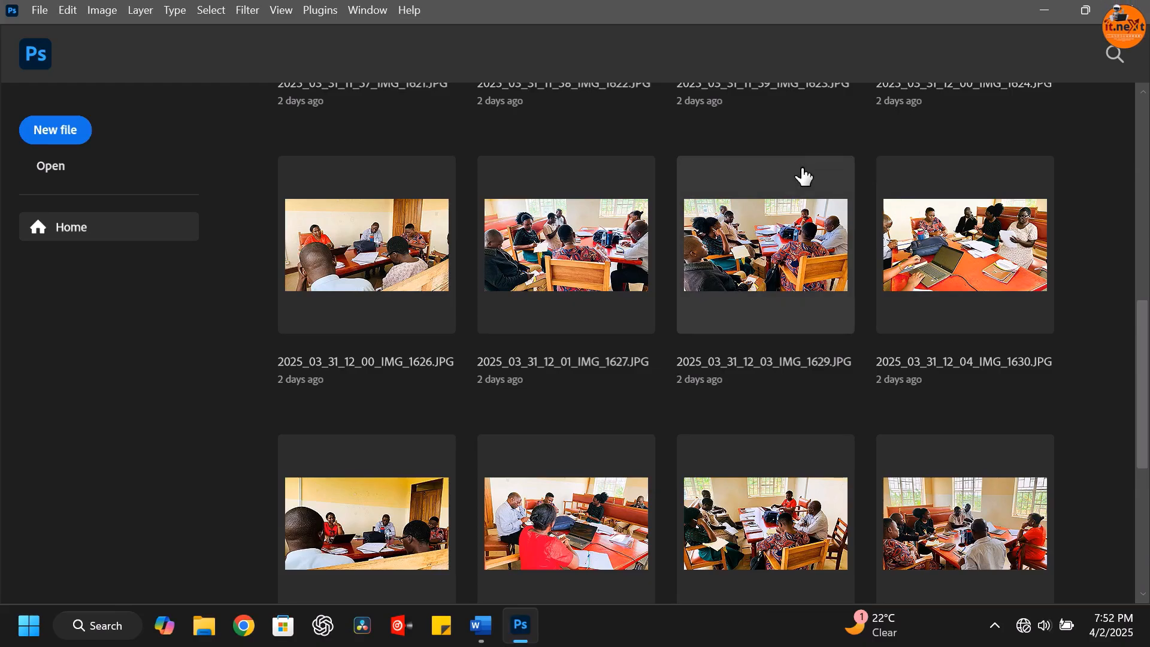
# Step: Scroll down the relaunched Photoshop home screen to view its recent files
pyautogui.scroll(-3)
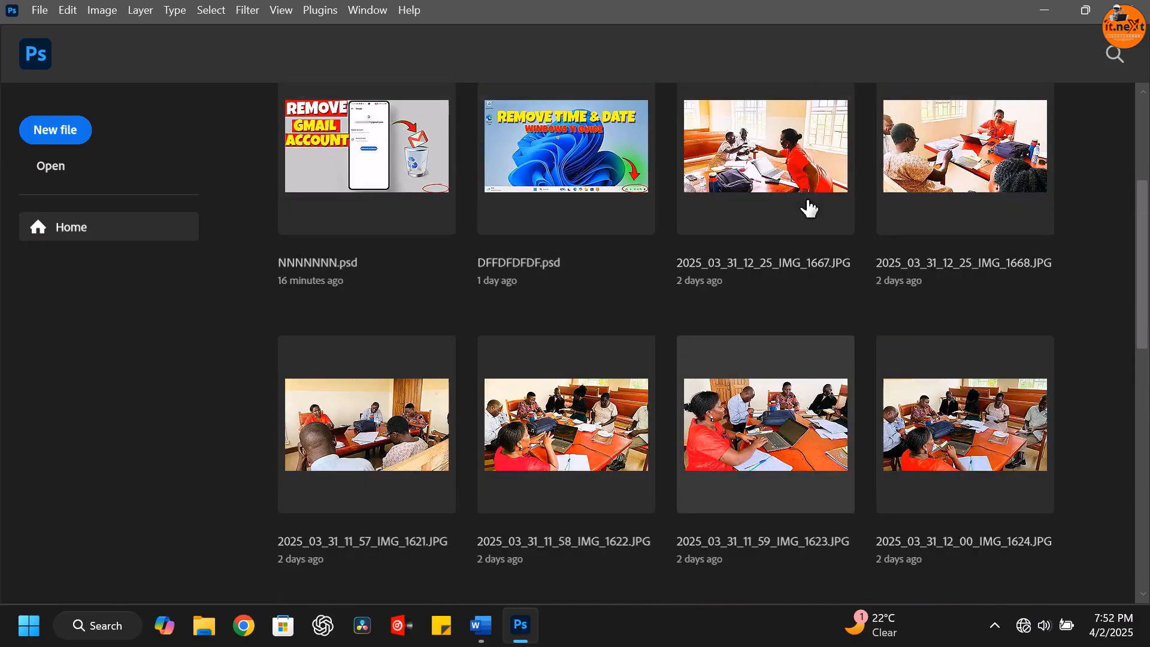
pyautogui.scroll(-3)
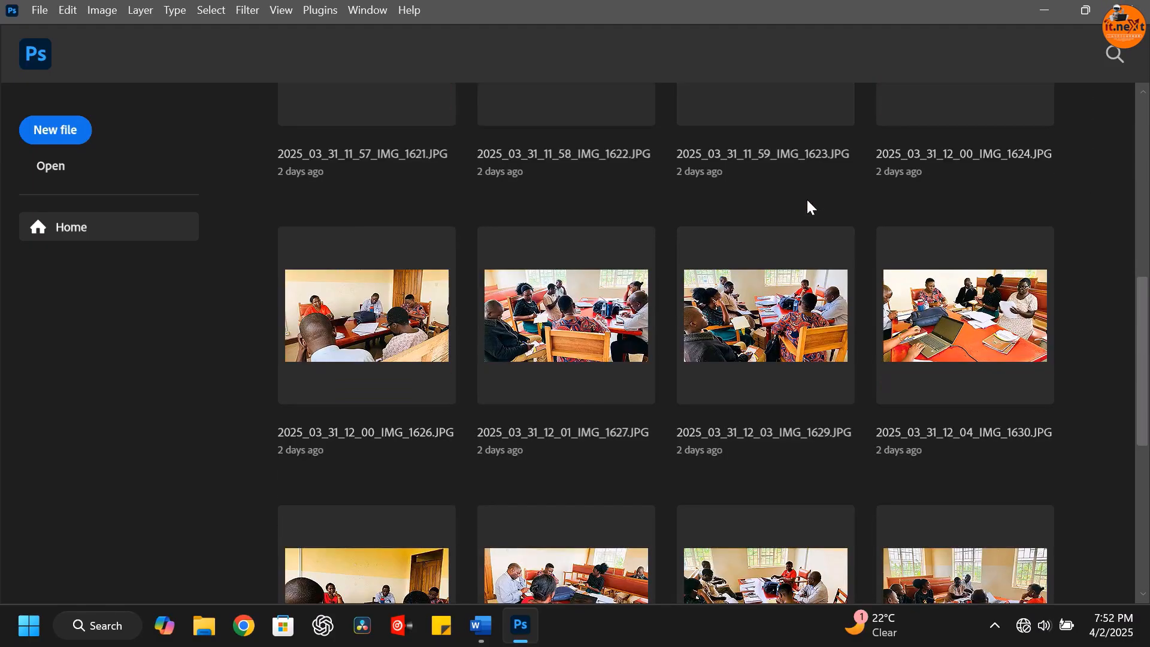
pyautogui.scroll(-3)
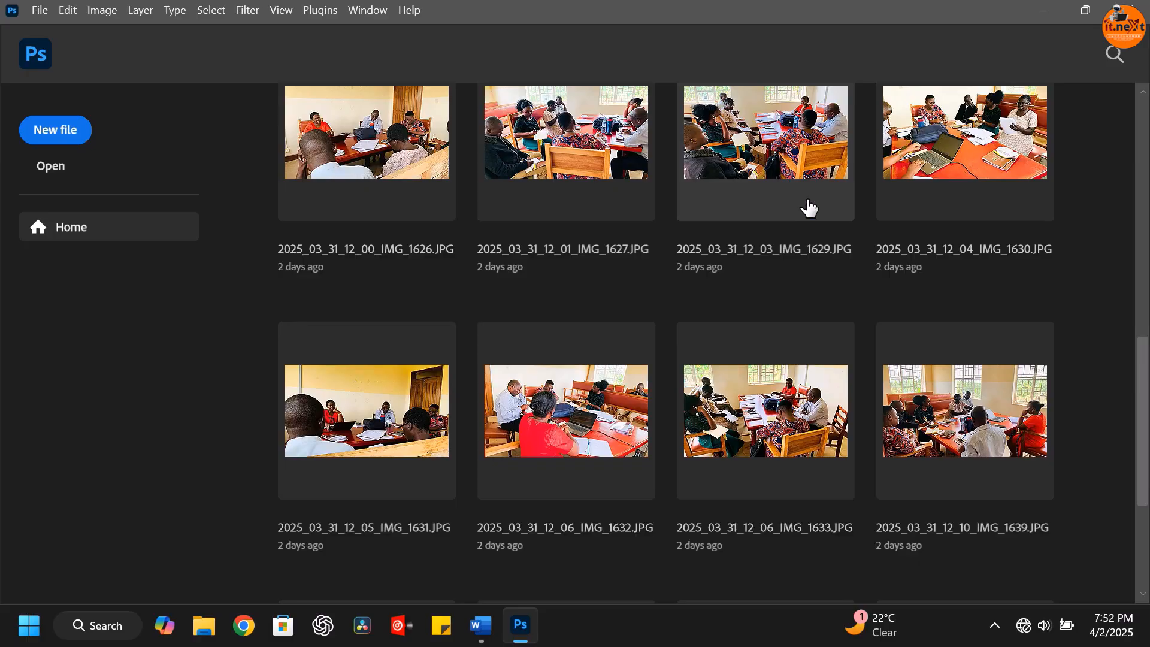
pyautogui.scroll(-3)
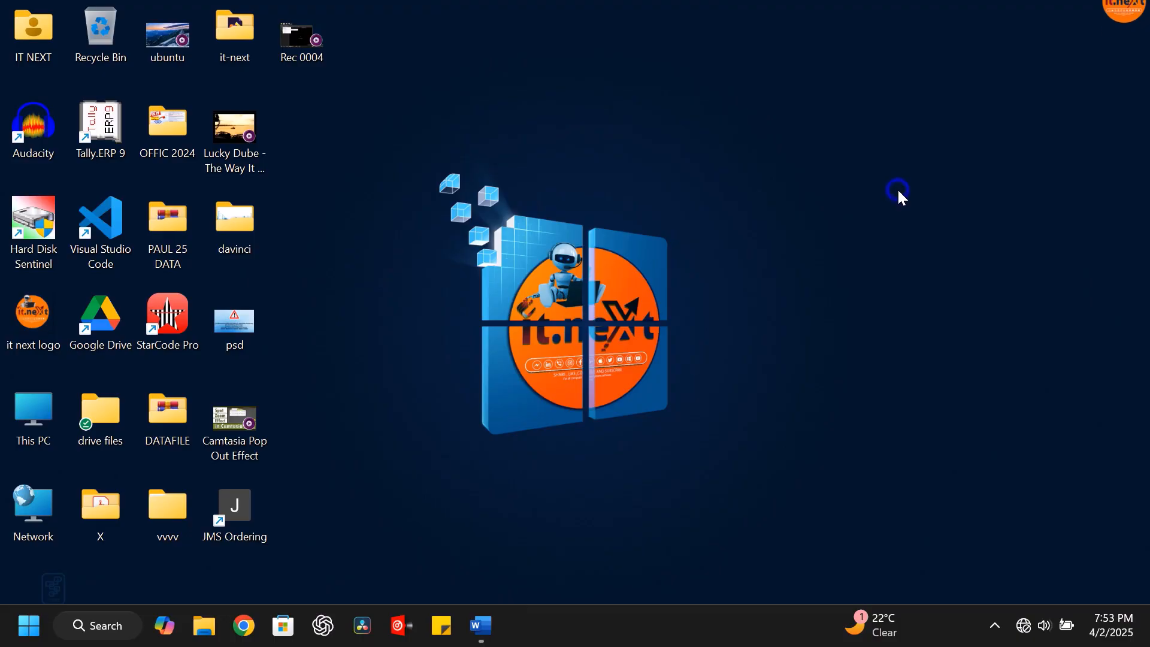
pyautogui.moveTo(1030, 8)
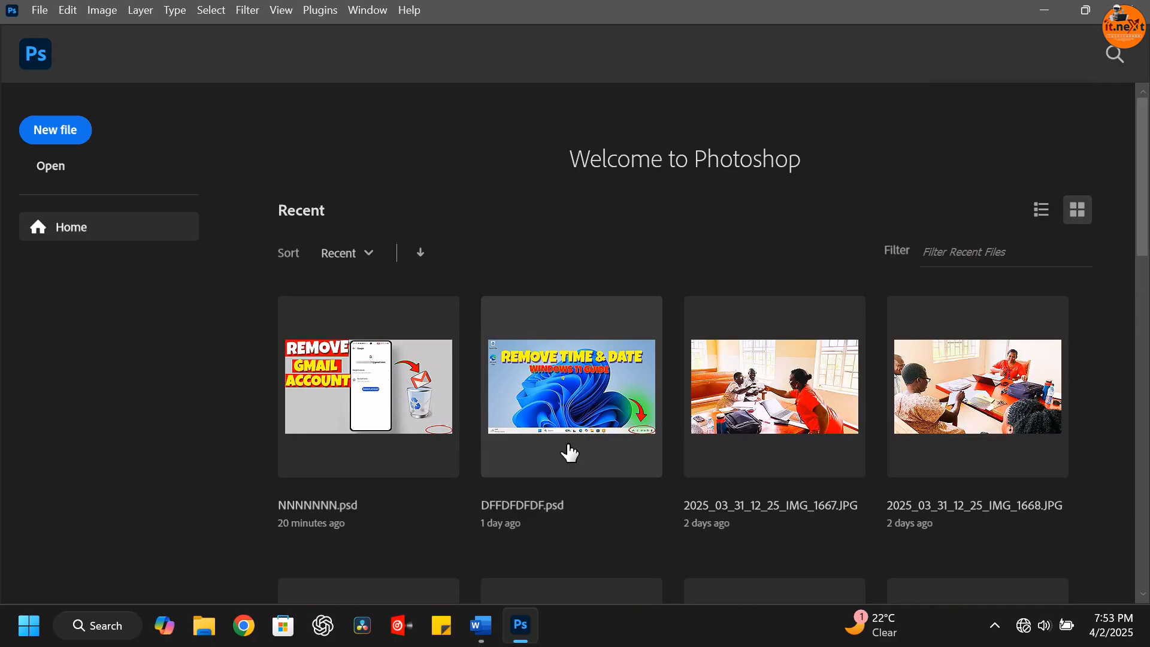
pyautogui.scroll(-3)
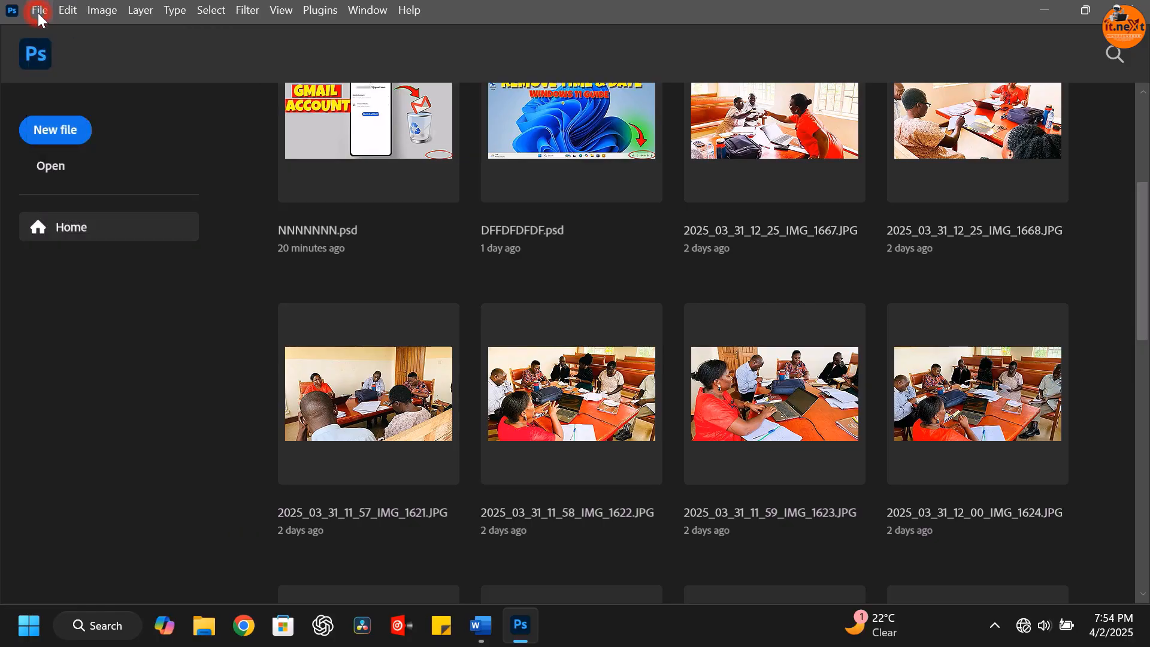
# Step: Clear Photoshop's recent file list from File > Open Recent
pyautogui.click(39, 10)
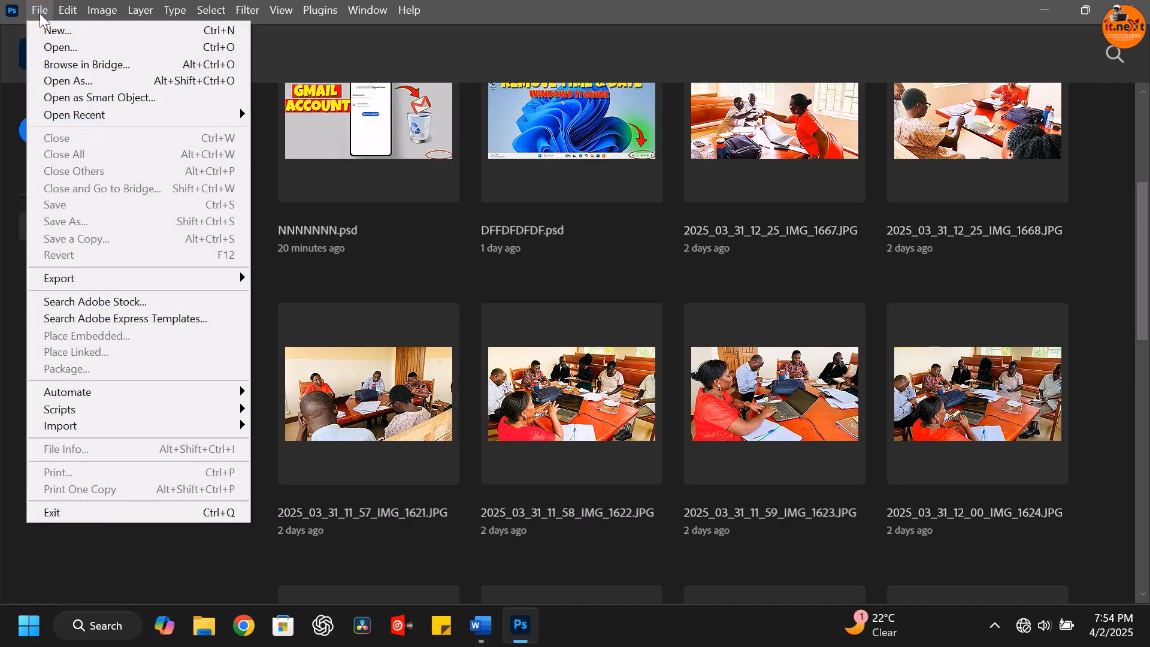
pyautogui.moveTo(55, 30)
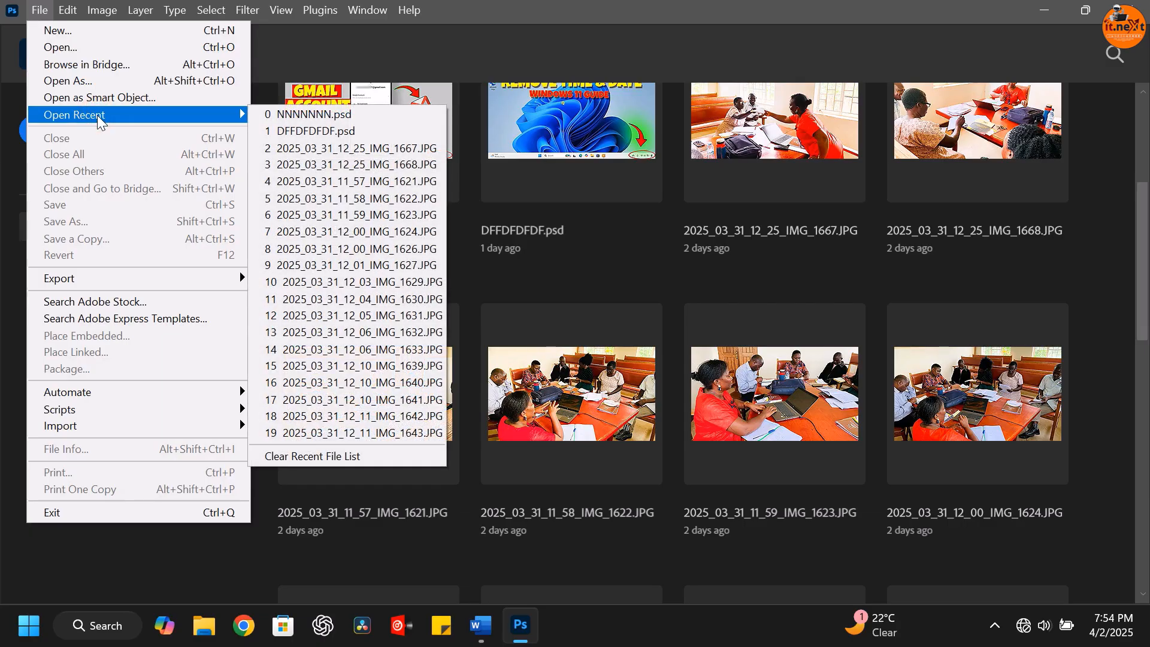
pyautogui.moveTo(319, 114)
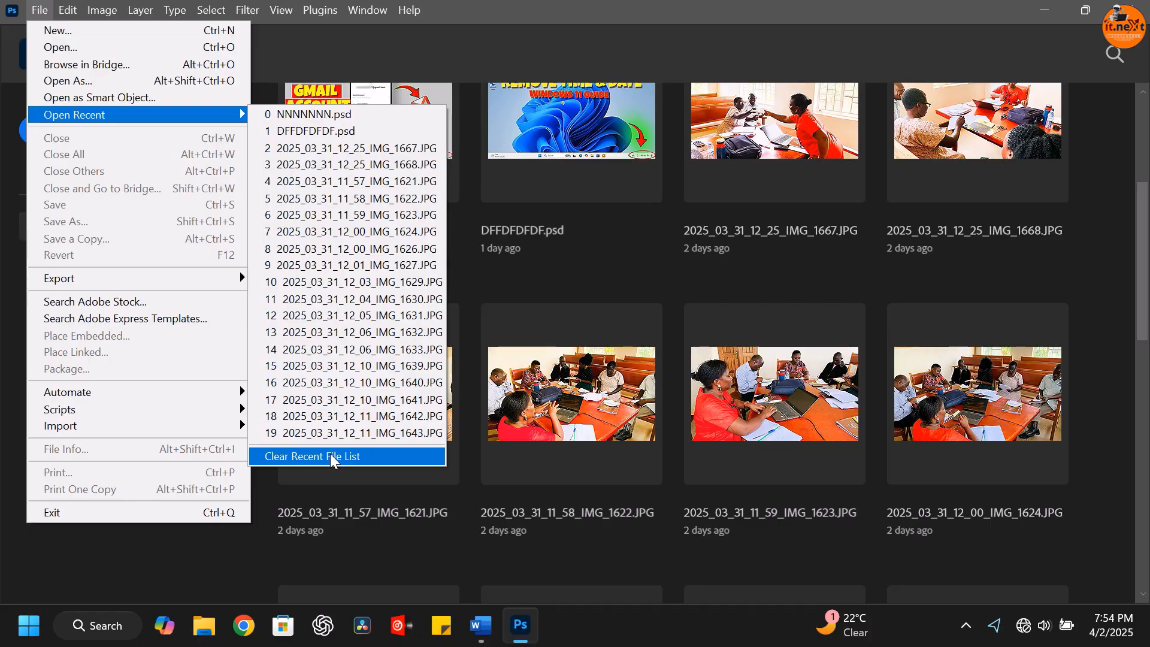
pyautogui.click(313, 455)
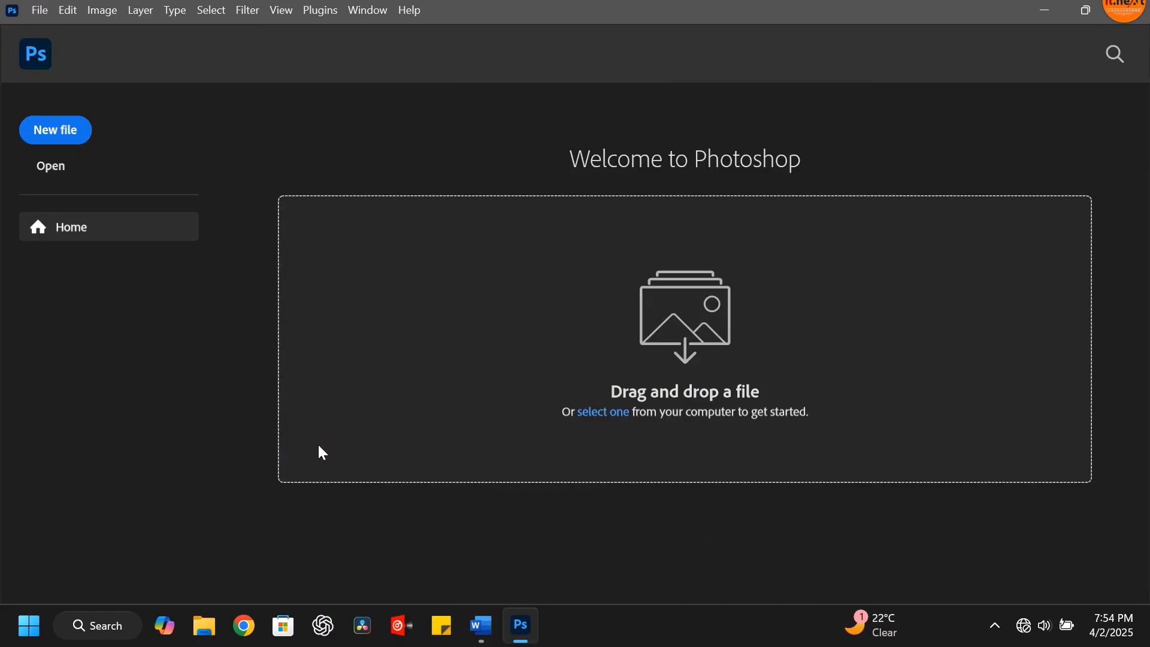
pyautogui.moveTo(327, 423)
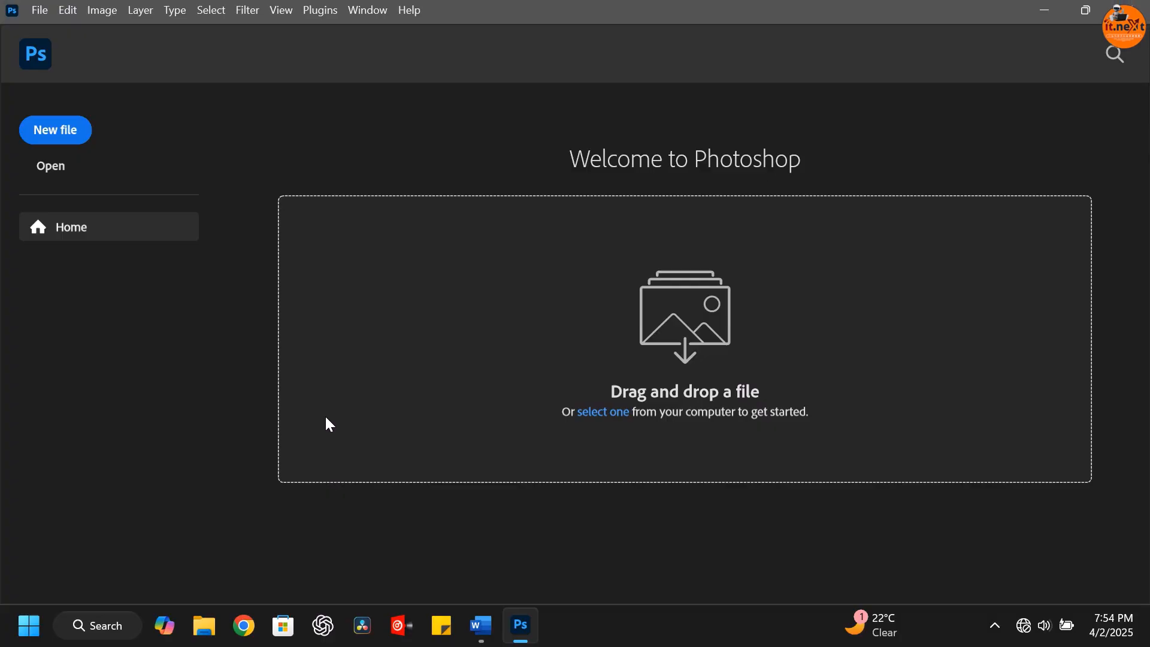
pyautogui.moveTo(627, 513)
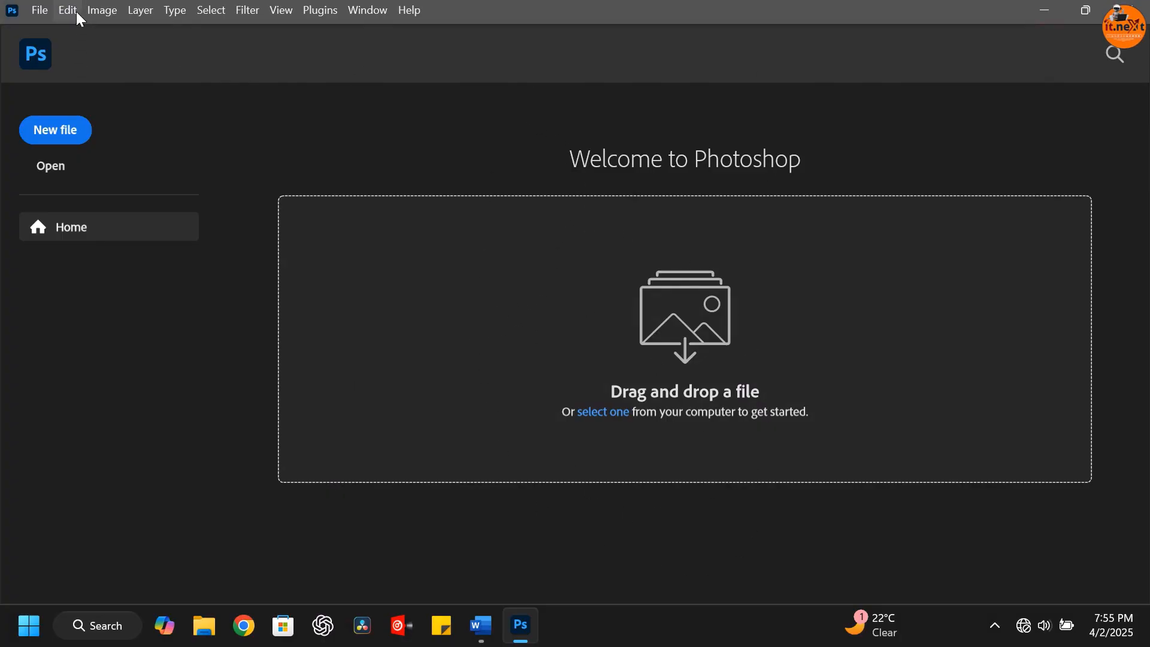
# Step: Bring up the Preferences categories from the Edit menu
pyautogui.click(66, 10)
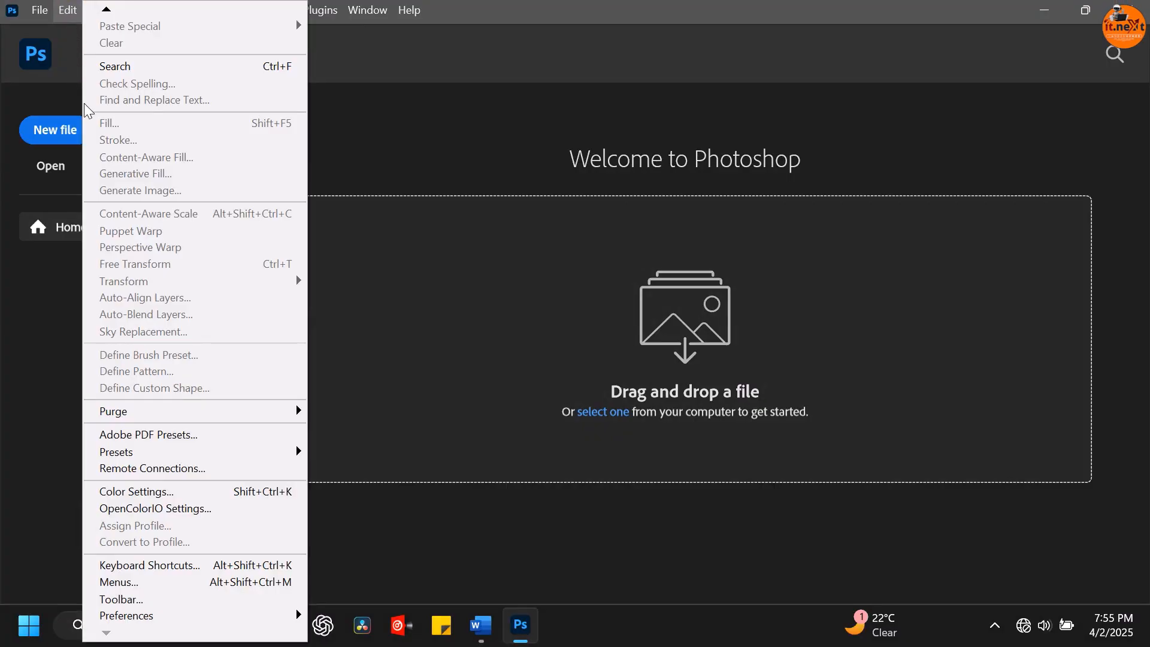
pyautogui.moveTo(156, 496)
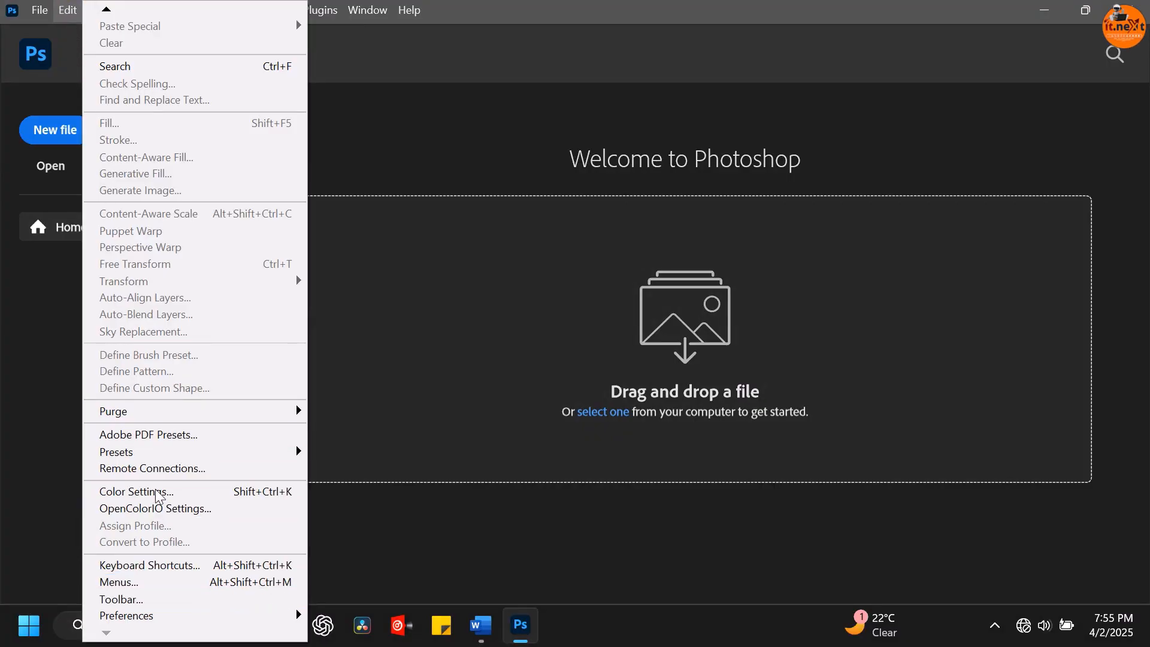
pyautogui.click(127, 615)
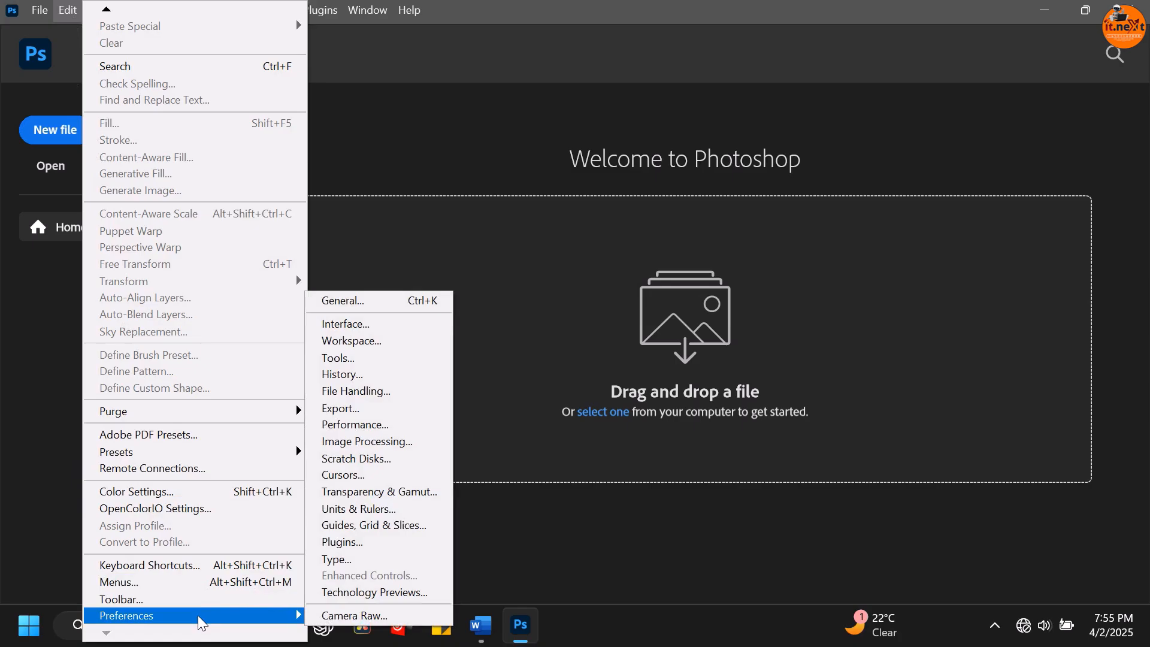
pyautogui.moveTo(356, 391)
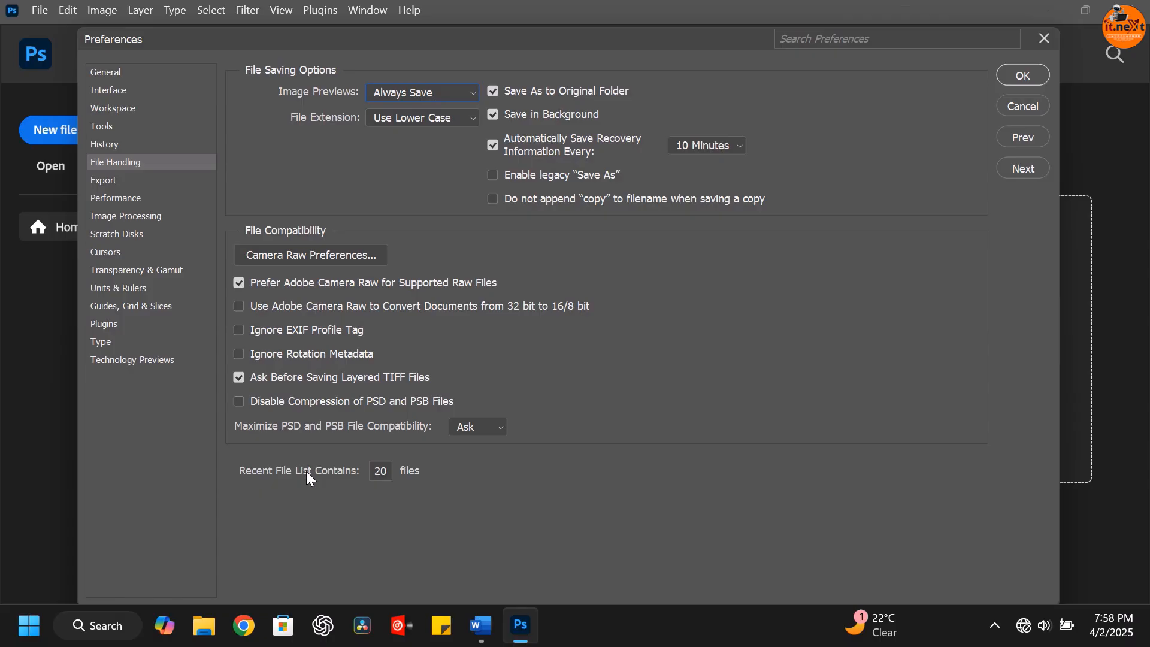
# Step: Set Recent File List Contains to 0 files and confirm the preferences
pyautogui.click(379, 470)
pyautogui.write('0')
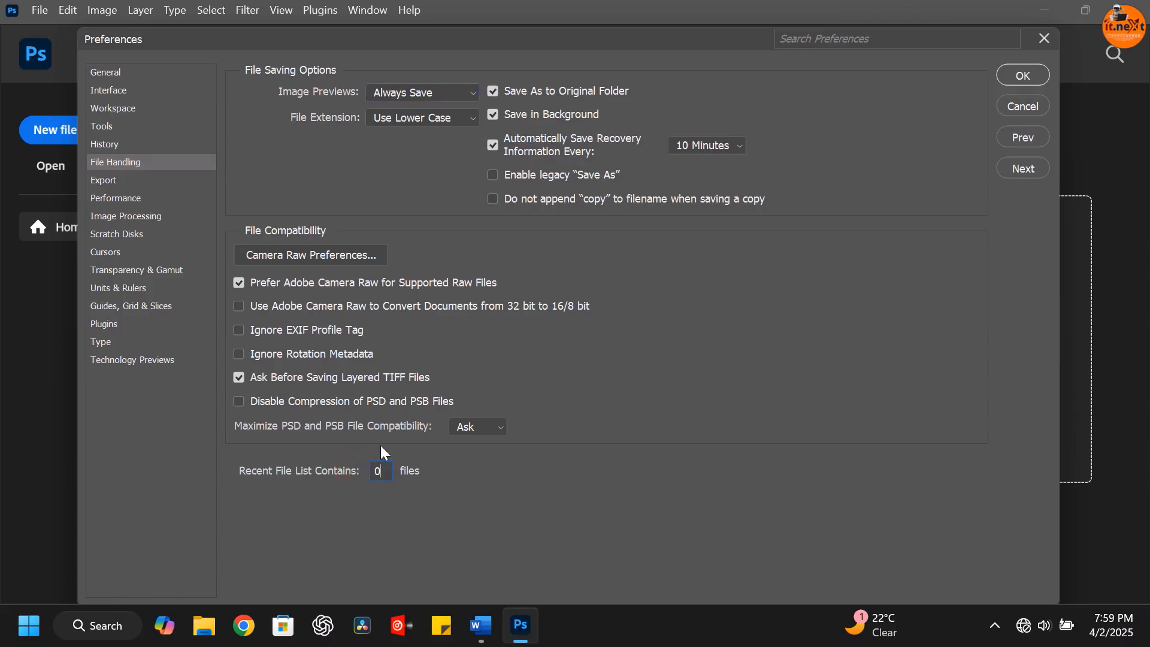
pyautogui.moveTo(398, 431)
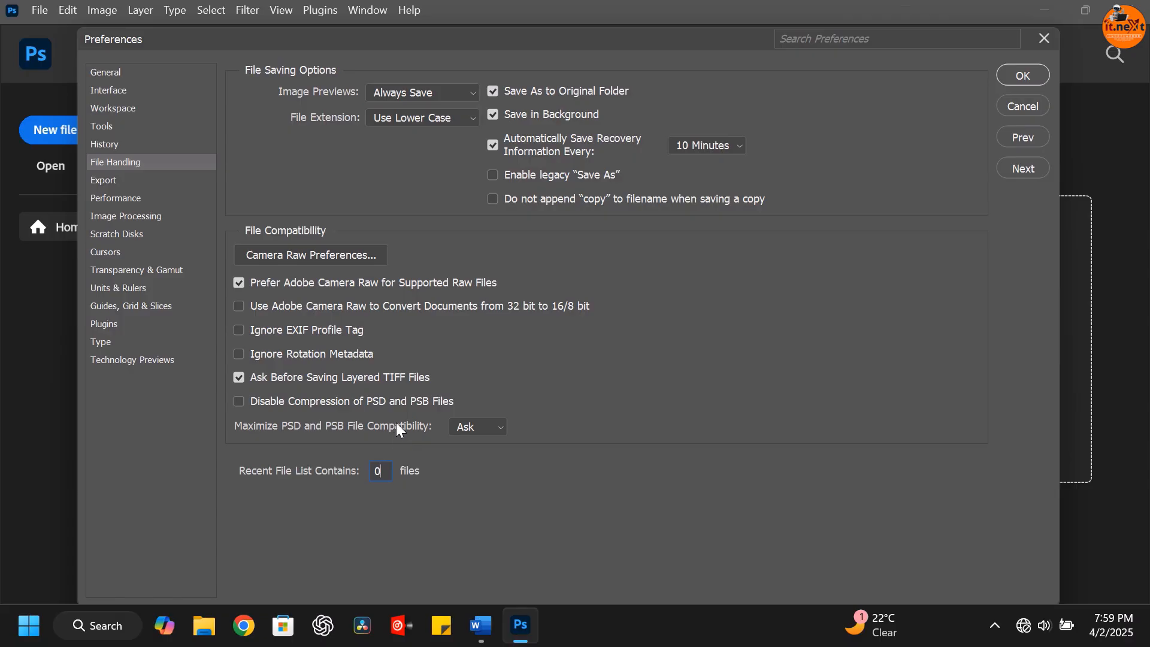
pyautogui.click(1022, 74)
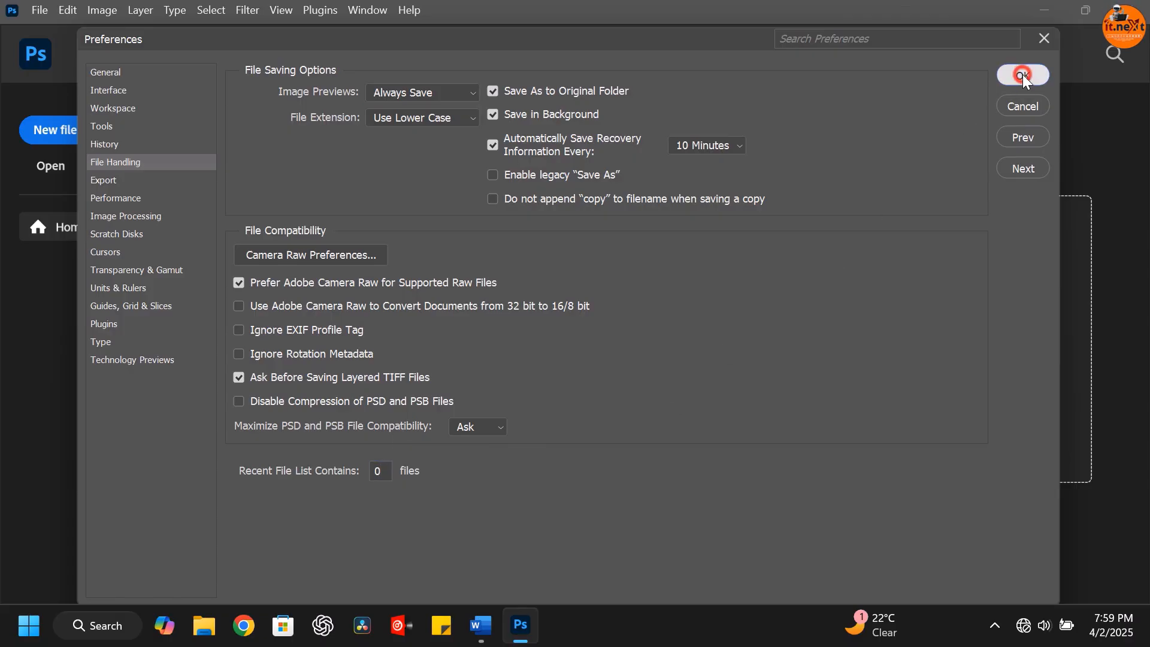
pyautogui.click(1021, 75)
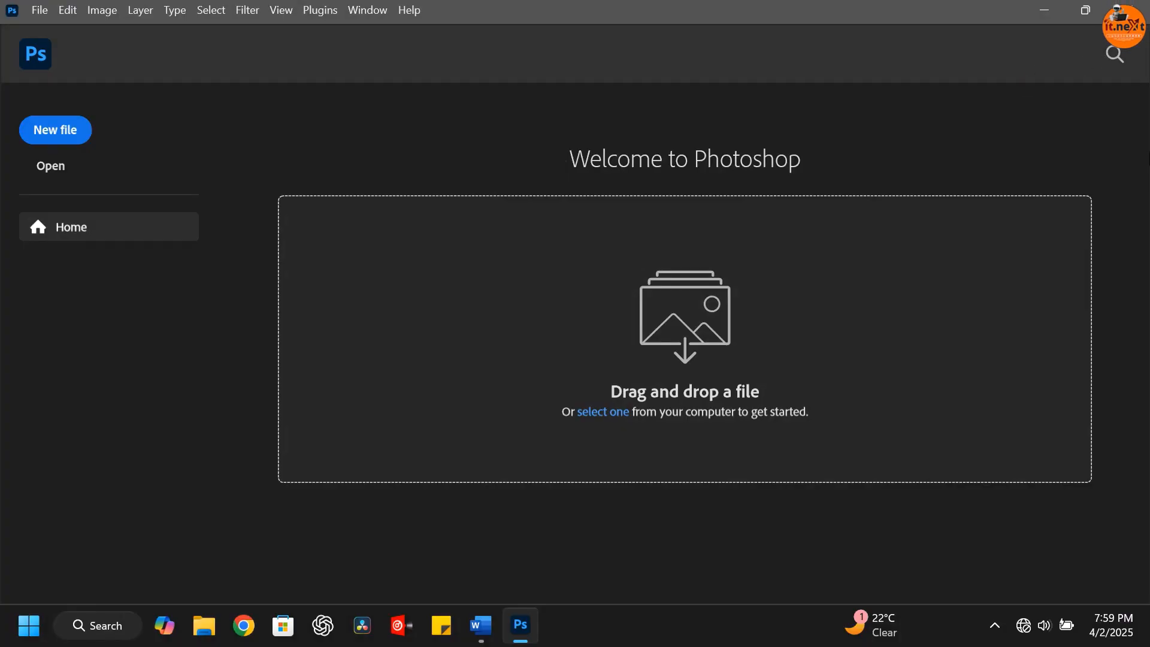
pyautogui.moveTo(1149, 638)
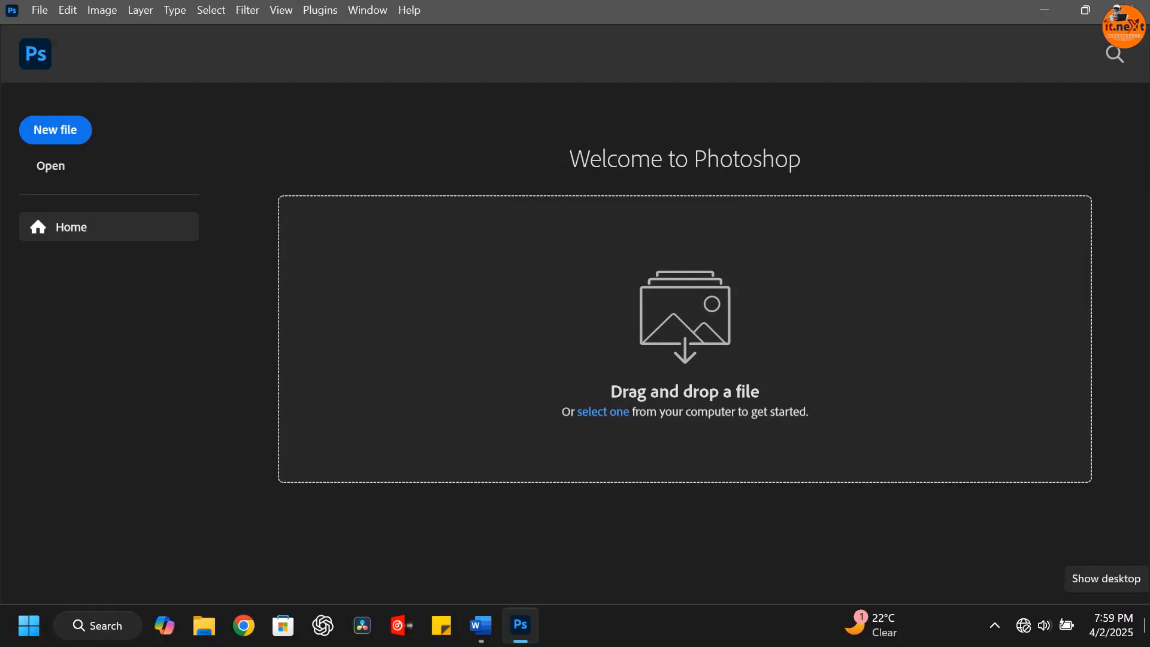